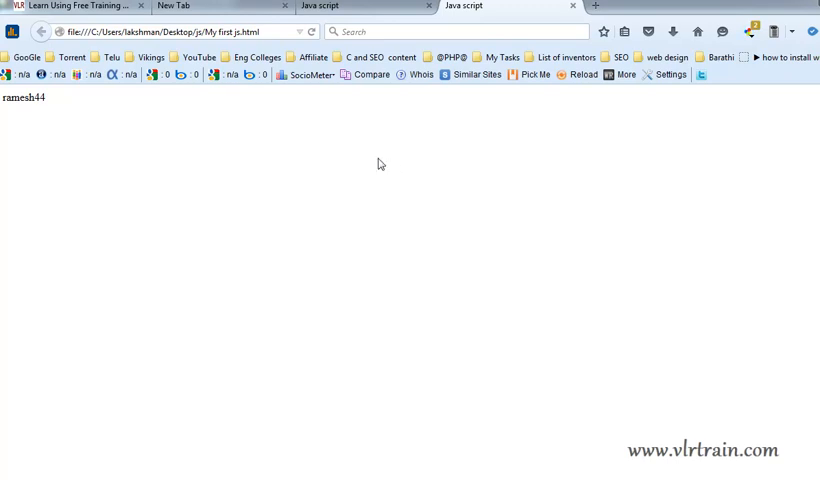
mouse_move(328, 152)
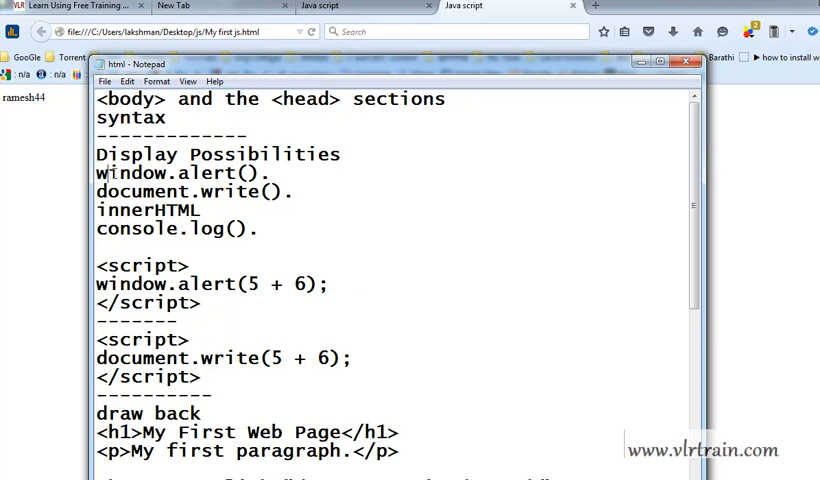
Step: Reposition the Notepad notes window to read the window.alert and document.write examples
left_click_drag(96, 172, 210, 172)
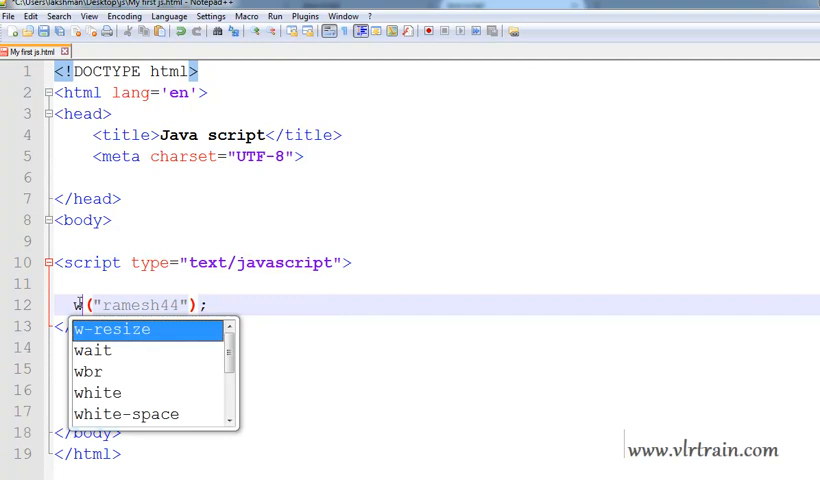
Step: Complete the statement as window.alert("ramesh44") using autocomplete
type("indows")
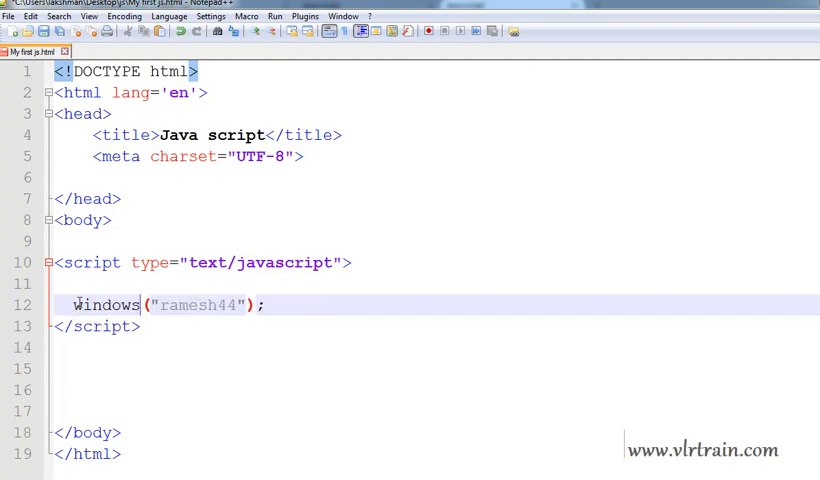
type(".a")
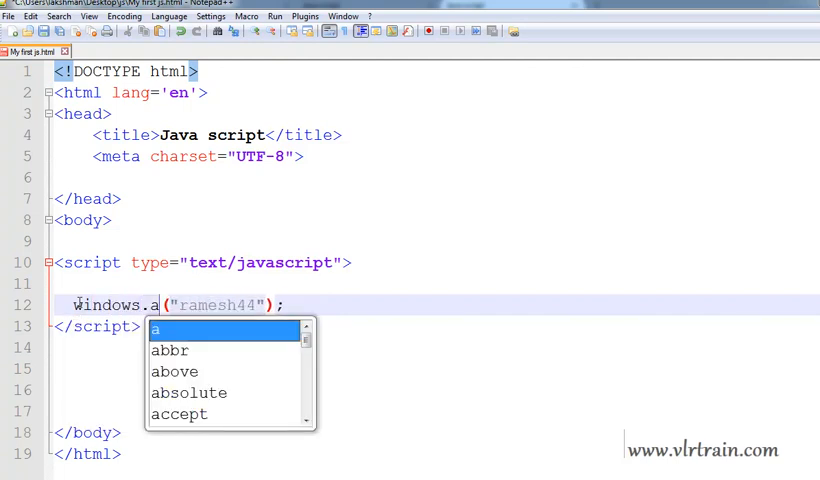
type("l")
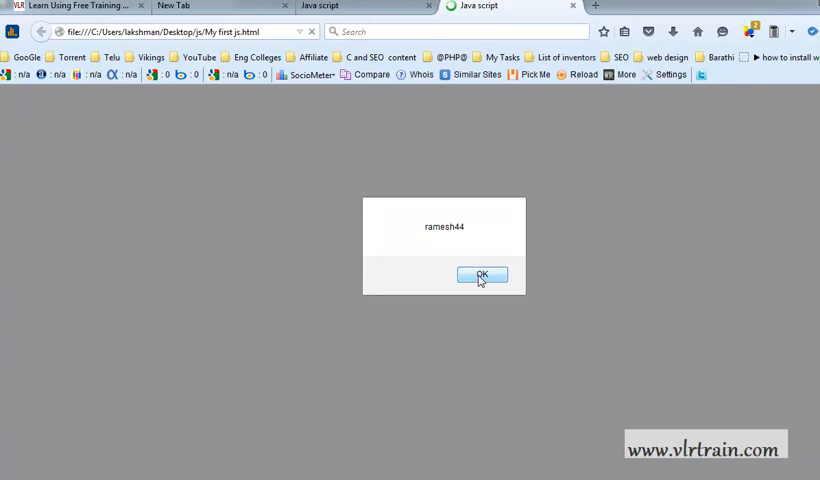
Step: Confirm the ramesh44 alert shown by the reloaded page with OK
left_click(480, 276)
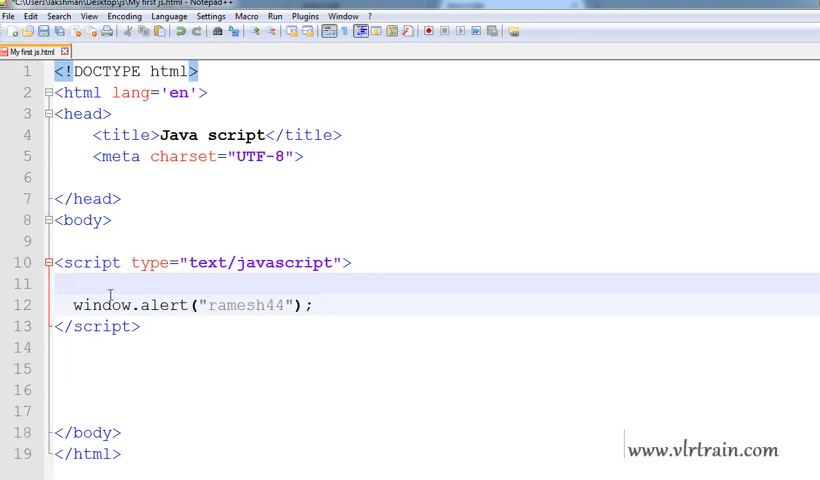
Step: Write document.write("asdafkh") on the line above the alert call
type("docu")
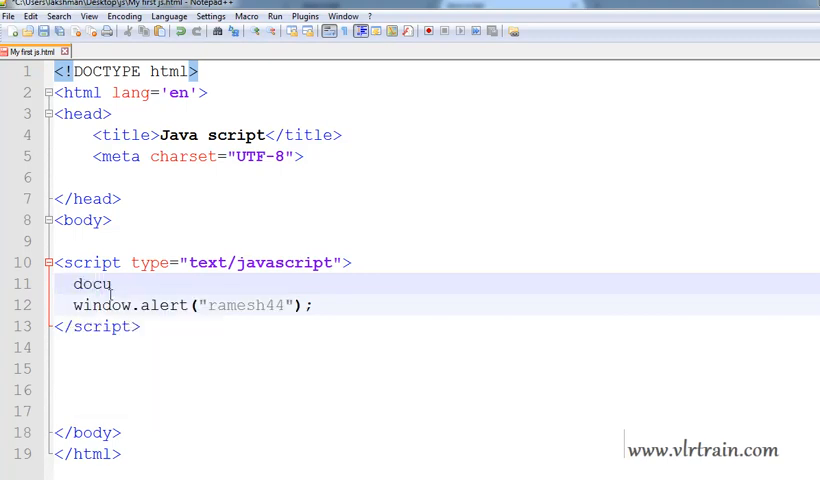
type("ment")
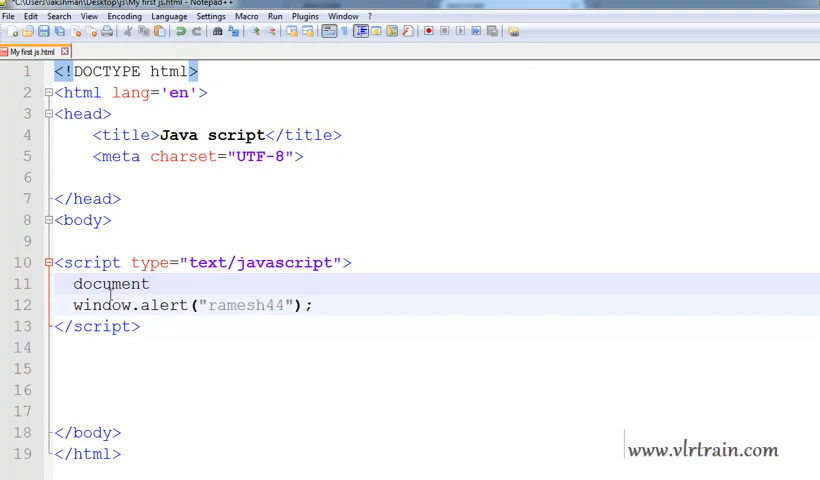
type(".wri")
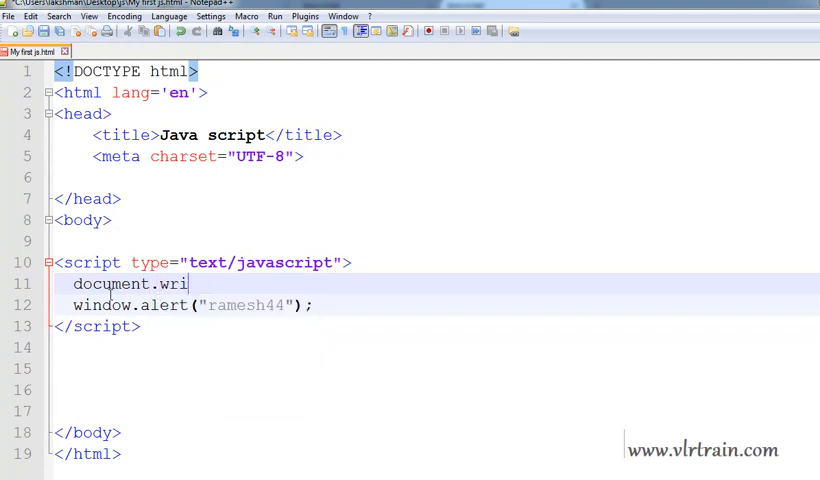
type("te()")
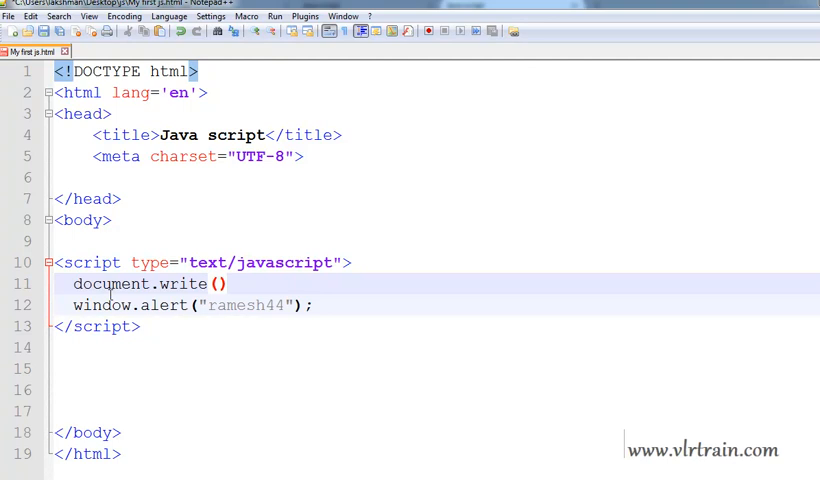
type("\"\"")
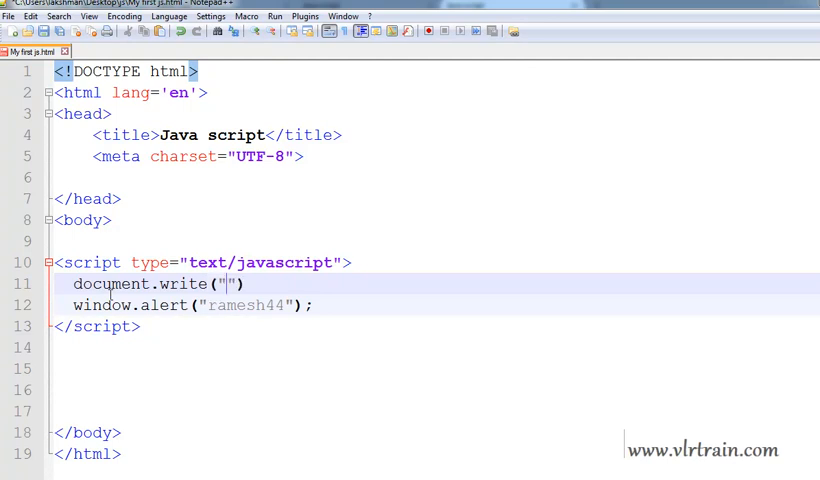
type("asdafkh")
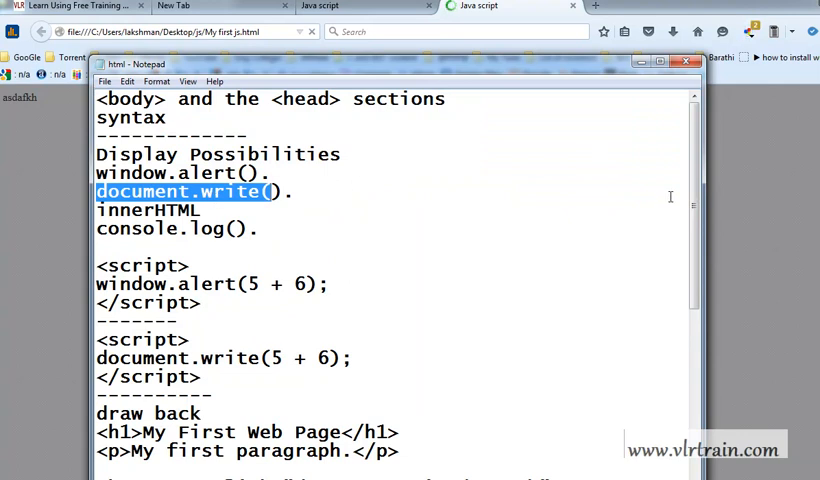
Step: Scroll the notes down through the document.write and innerHTML examples
scroll("down", 3)
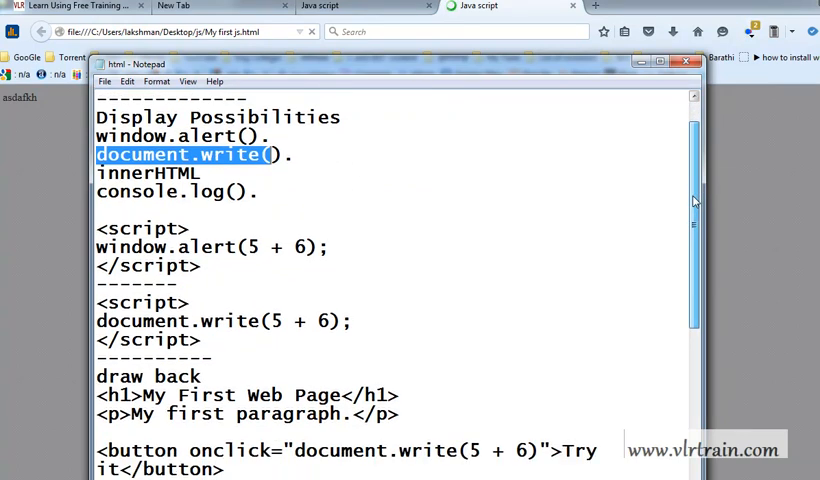
scroll("down", 3)
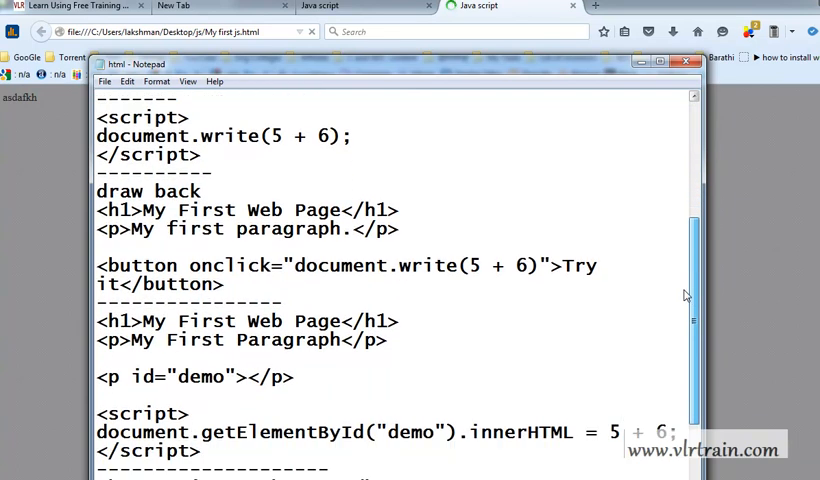
scroll("down", 3)
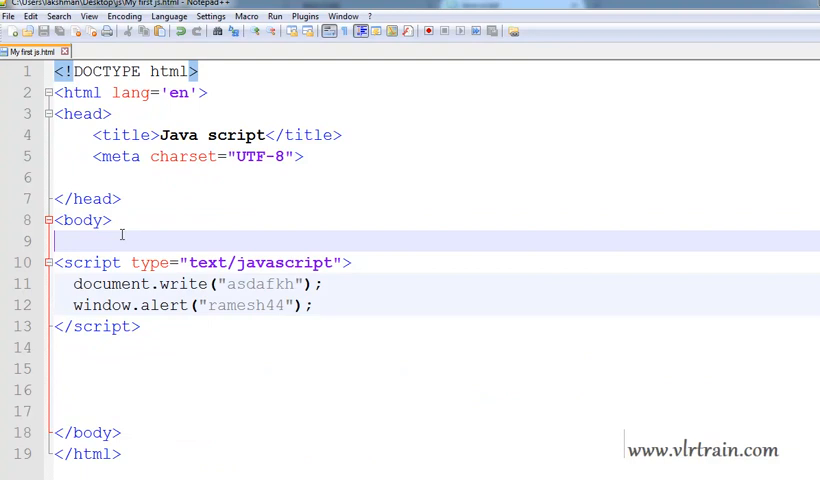
Step: Begin a new tag with < on the blank line after <body>
type("<")
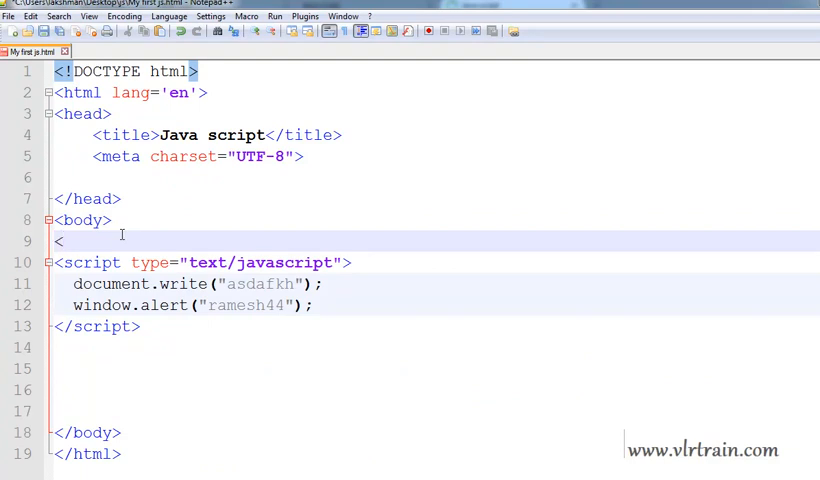